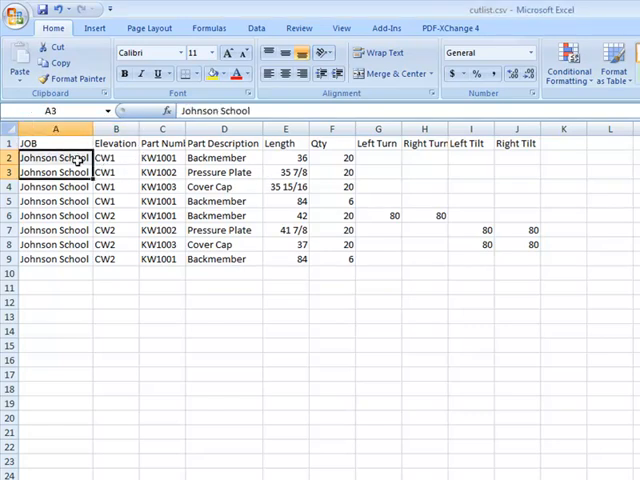
Step: Close Excel so it asks whether to save changes to cutlist.csv
{"action": "left_click", "coordinate": [222, 157]}
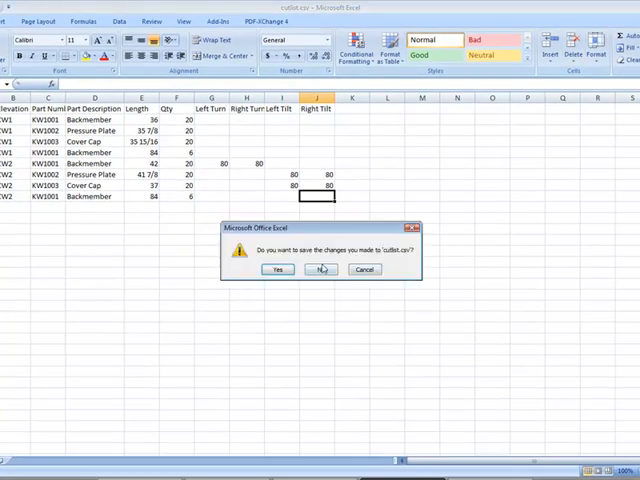
Step: Discard the spreadsheet changes and pick cutlist.csv from the desktop to import
{"action": "left_click", "coordinate": [320, 269]}
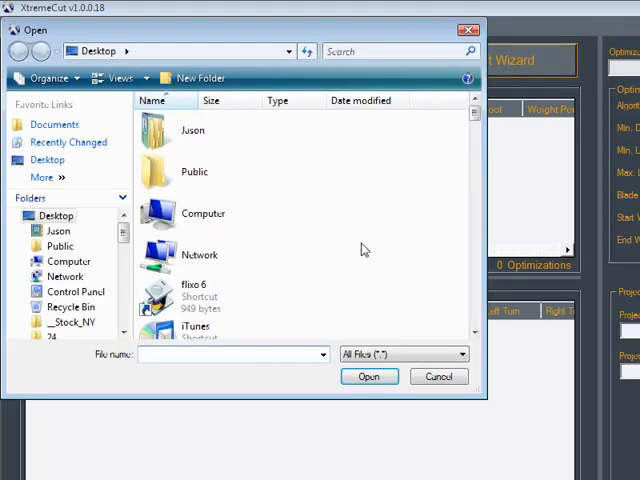
{"action": "type", "text": "cutlist"}
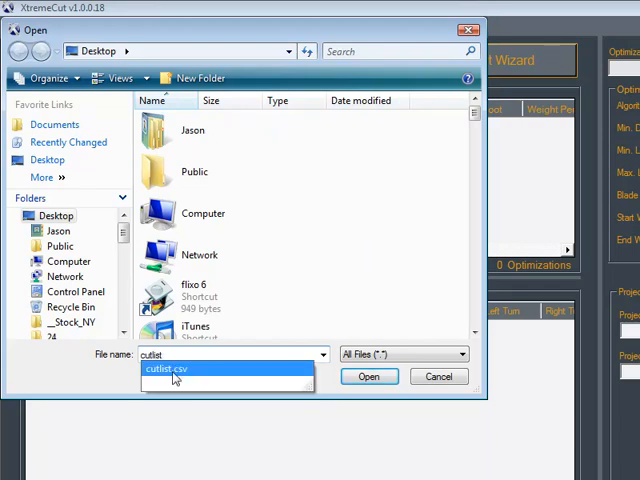
{"action": "left_click", "coordinate": [369, 376]}
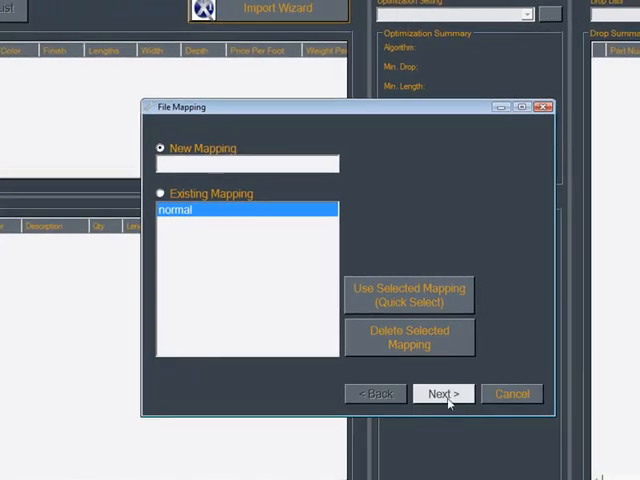
Step: Create a new mapping that ignores the header row and maps JOB to Job
{"action": "left_click", "coordinate": [443, 393]}
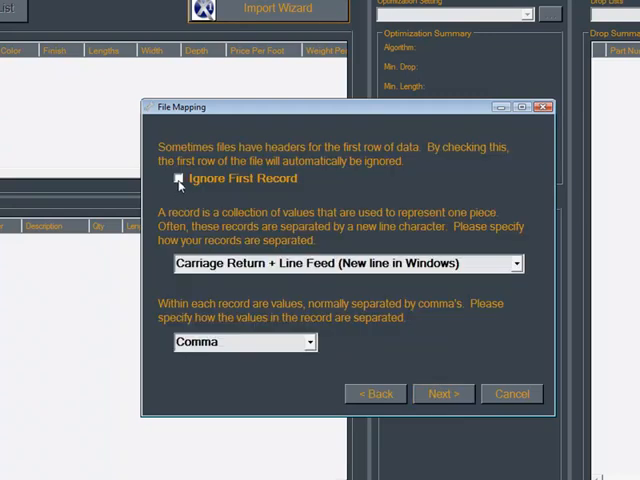
{"action": "left_click", "coordinate": [442, 393]}
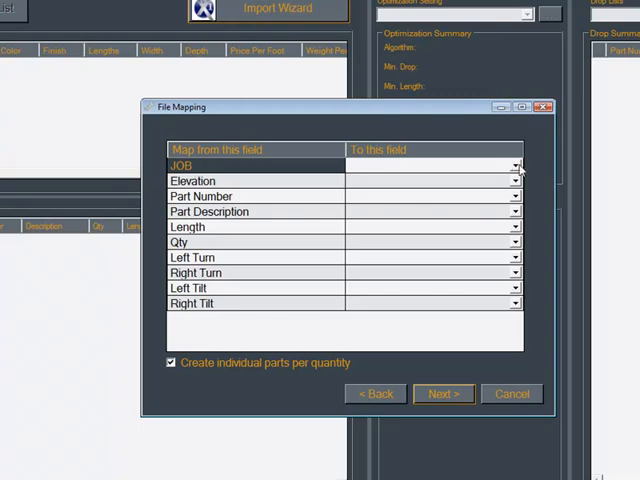
{"action": "left_click", "coordinate": [515, 166]}
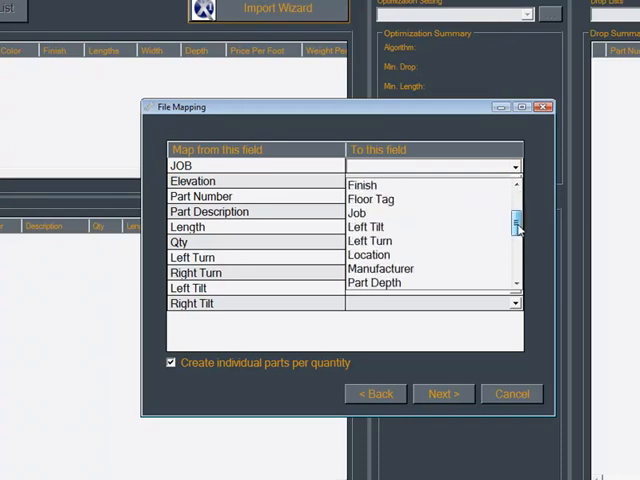
{"action": "left_click", "coordinate": [357, 212]}
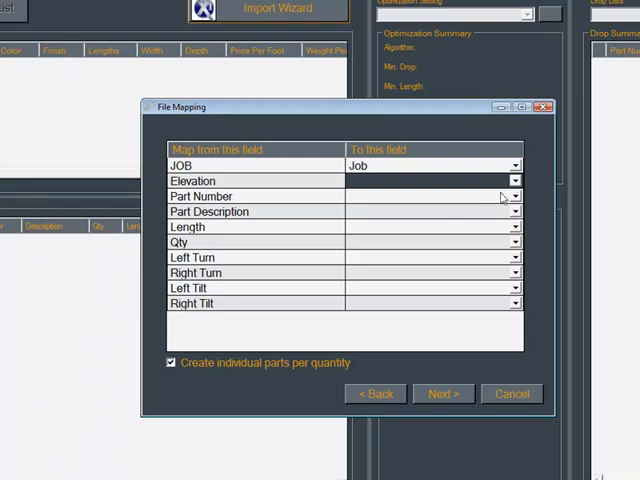
{"action": "left_click", "coordinate": [515, 181]}
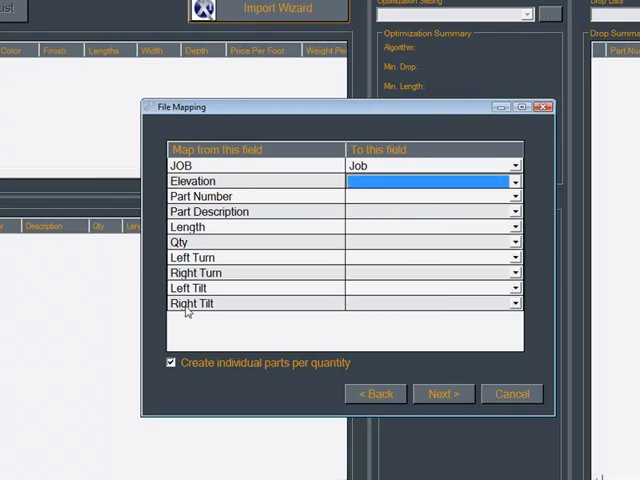
{"action": "mouse_move", "coordinate": [518, 357]}
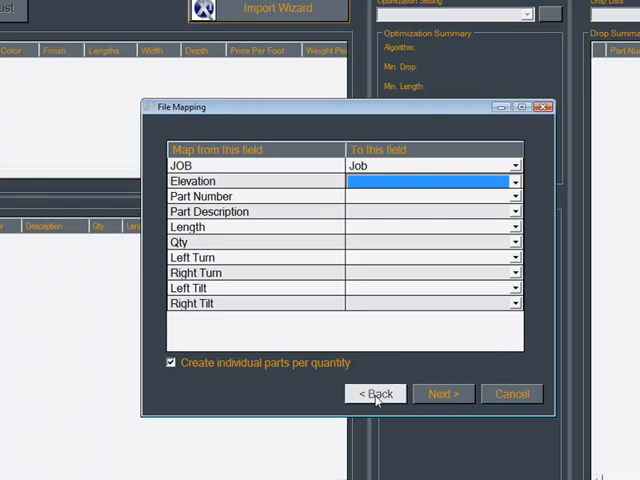
Step: Set the leading edge angle to 105°, then return to the header and separator page
{"action": "left_click", "coordinate": [443, 393]}
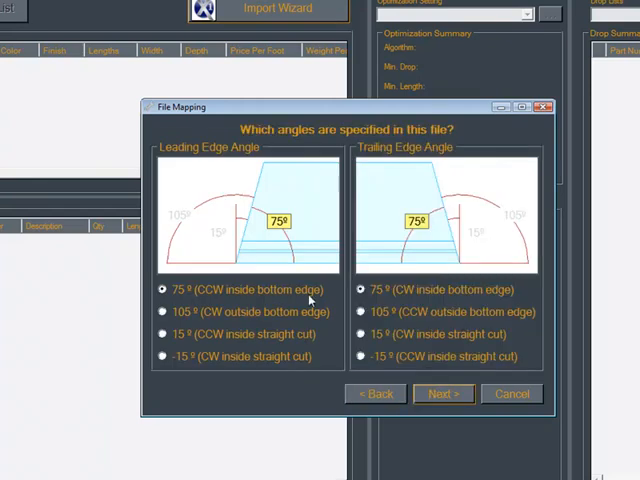
{"action": "mouse_move", "coordinate": [235, 160]}
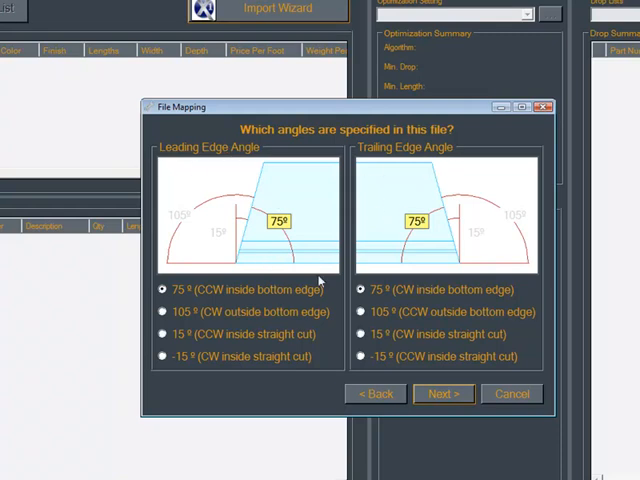
{"action": "mouse_move", "coordinate": [282, 267]}
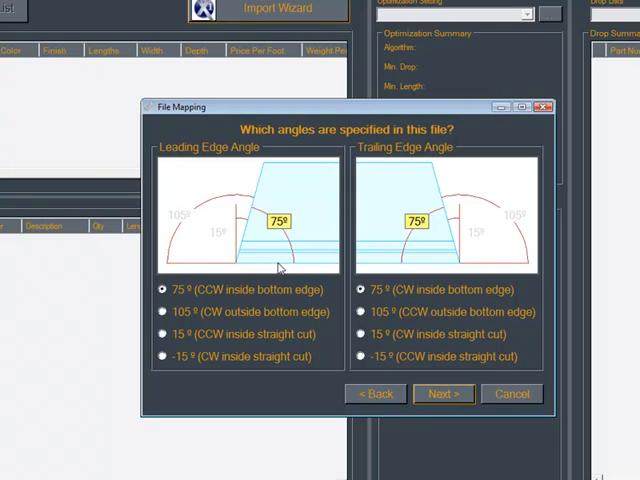
{"action": "mouse_move", "coordinate": [259, 236]}
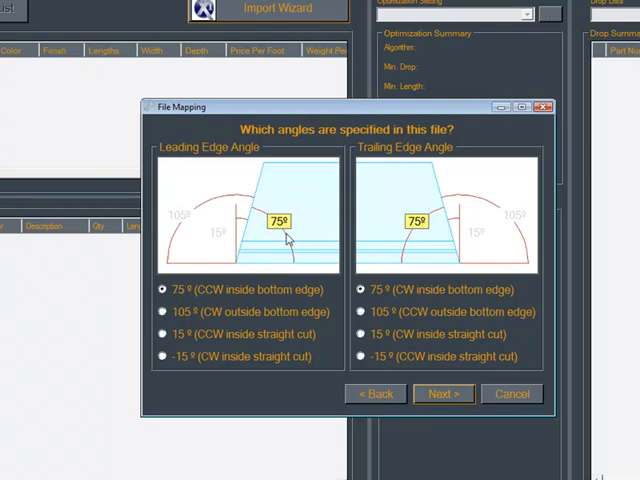
{"action": "left_click", "coordinate": [161, 312]}
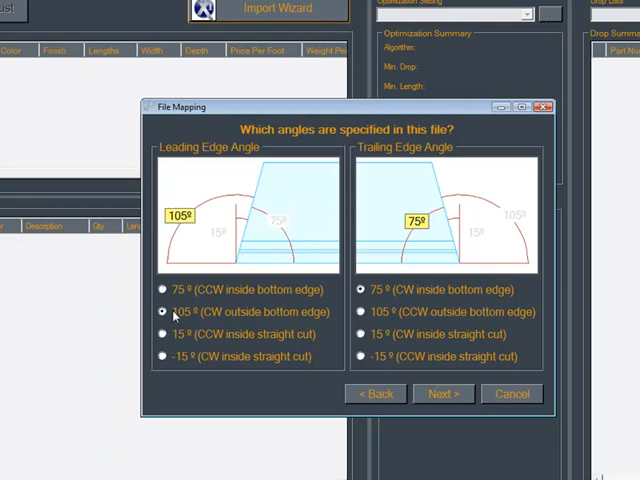
{"action": "left_click", "coordinate": [161, 289]}
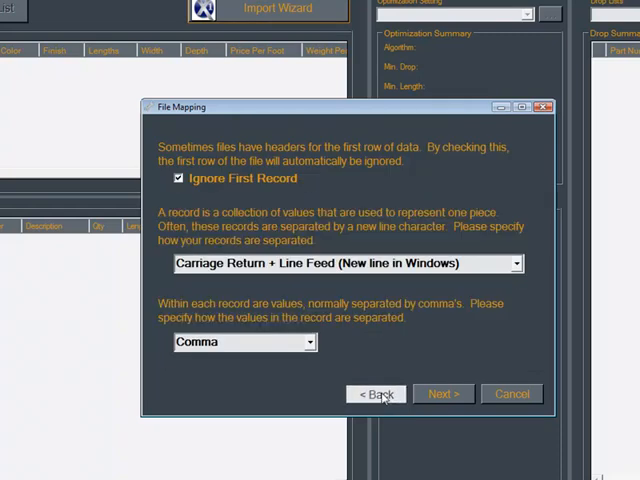
Step: Go back to the wizard's first page and choose the existing 'normal' mapping
{"action": "left_click", "coordinate": [375, 393]}
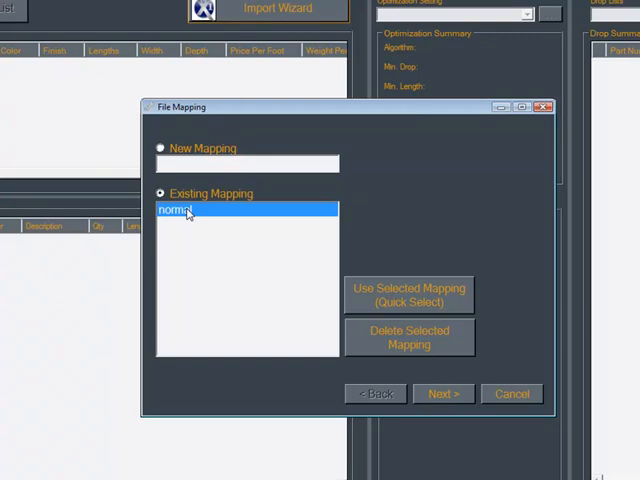
{"action": "mouse_move", "coordinate": [188, 214]}
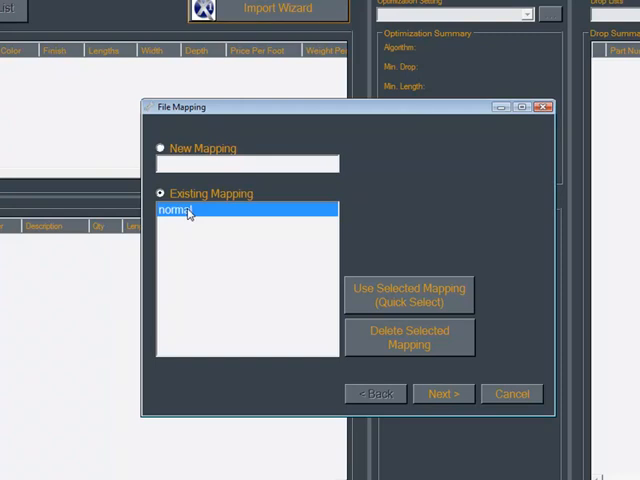
{"action": "mouse_move", "coordinate": [408, 296]}
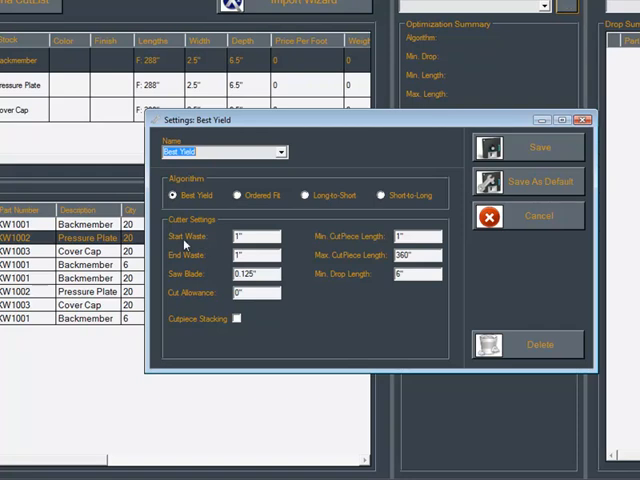
{"action": "mouse_move", "coordinate": [199, 267]}
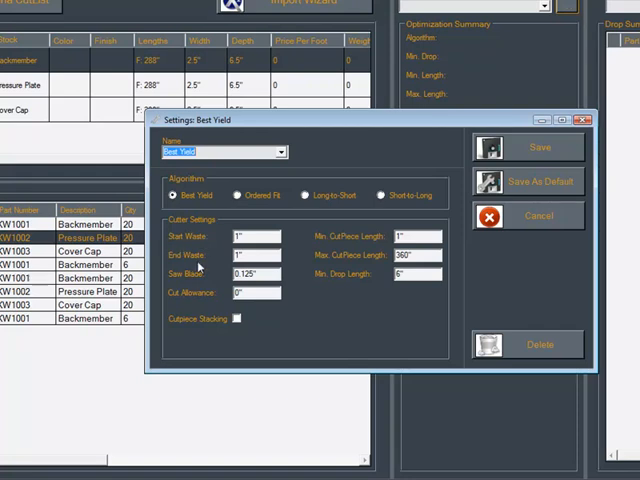
{"action": "mouse_move", "coordinate": [197, 267]}
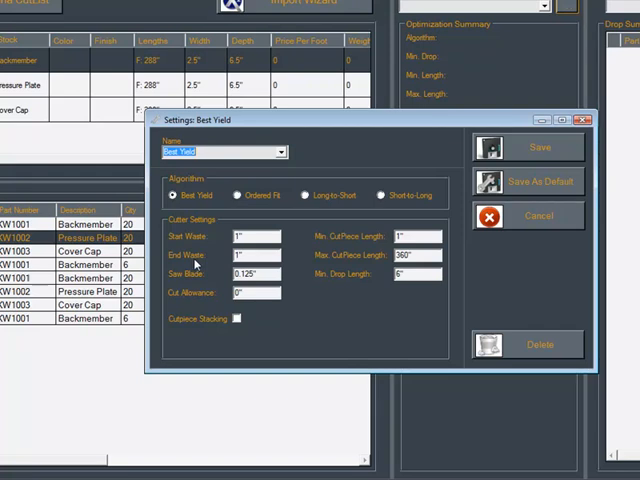
{"action": "mouse_move", "coordinate": [268, 290]}
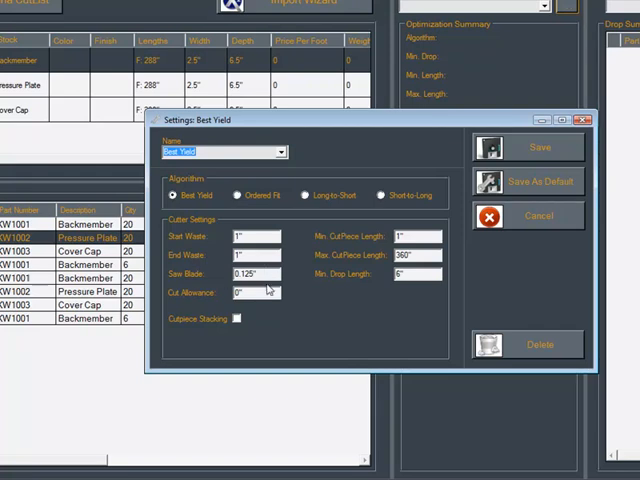
{"action": "mouse_move", "coordinate": [318, 270]}
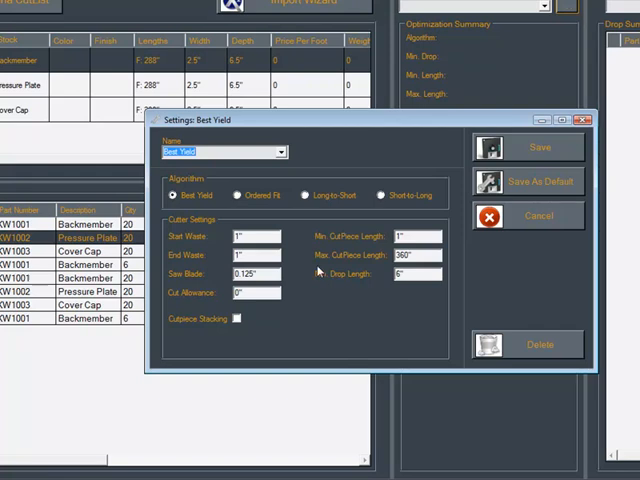
{"action": "mouse_move", "coordinate": [205, 302]}
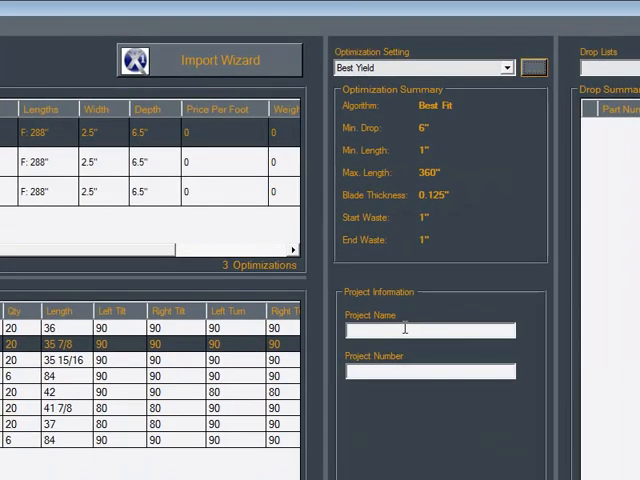
Step: Name the project School with number 2345 and load a saved drop list
{"action": "type", "text": "Scho"}
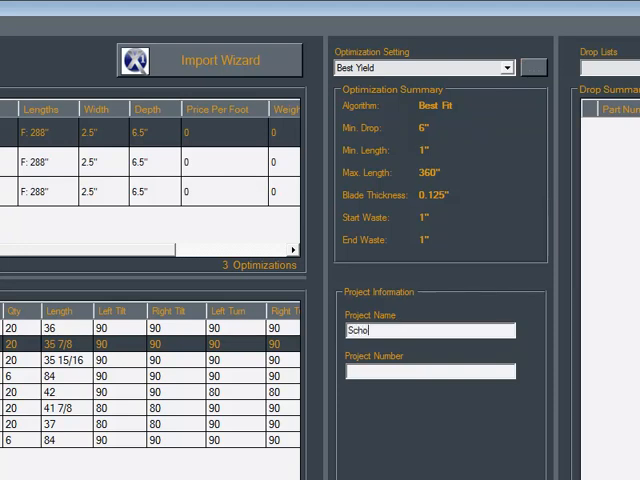
{"action": "type", "text": "2345"}
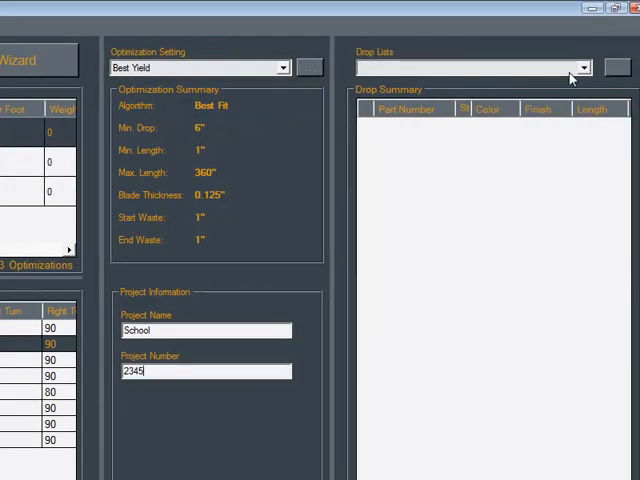
{"action": "left_click", "coordinate": [472, 67]}
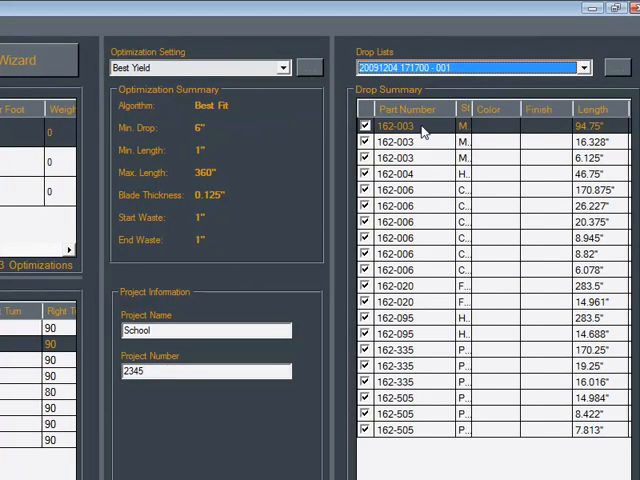
{"action": "mouse_move", "coordinate": [480, 285]}
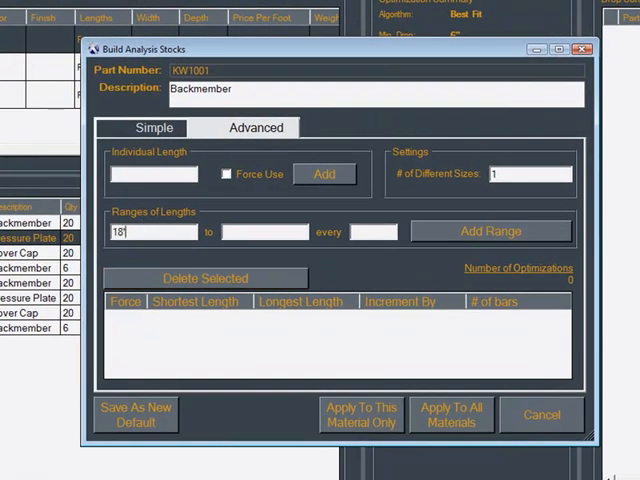
Step: Give Backmember an advanced stock length range of 18' to 30' in 12' steps
{"action": "type", "text": "3"}
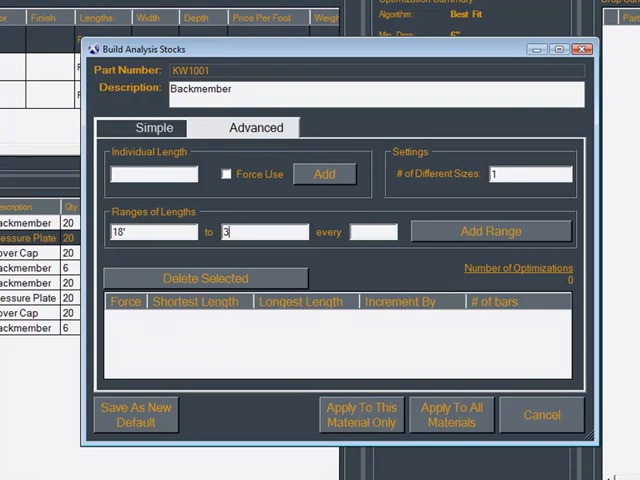
{"action": "type", "text": "12\""}
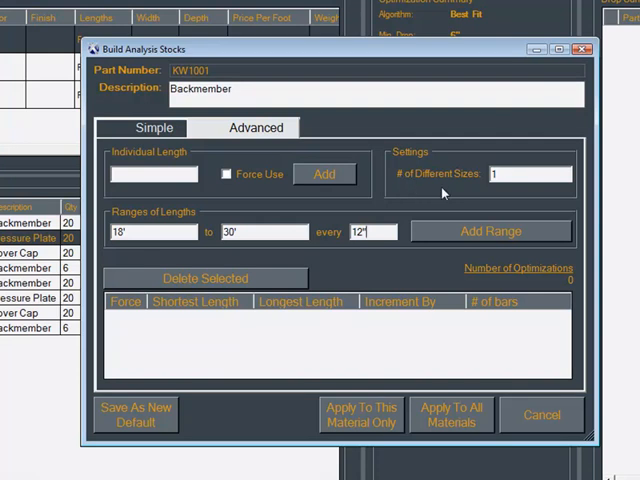
{"action": "left_click", "coordinate": [440, 403]}
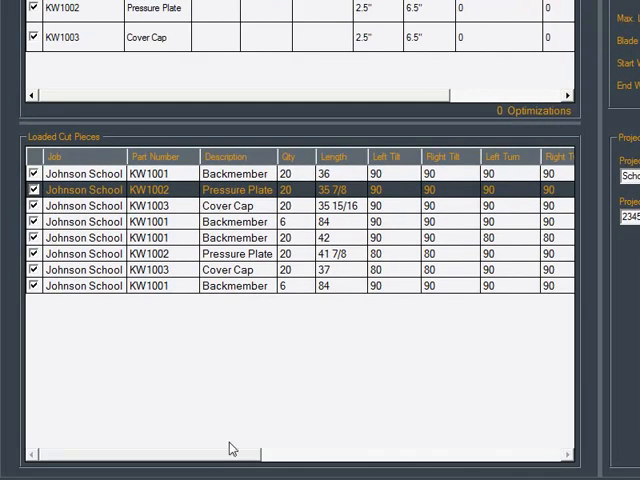
{"action": "mouse_move", "coordinate": [325, 97]}
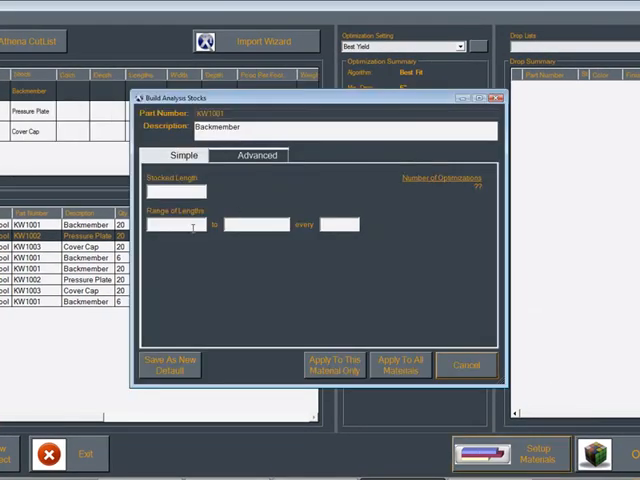
{"action": "type", "text": "18"}
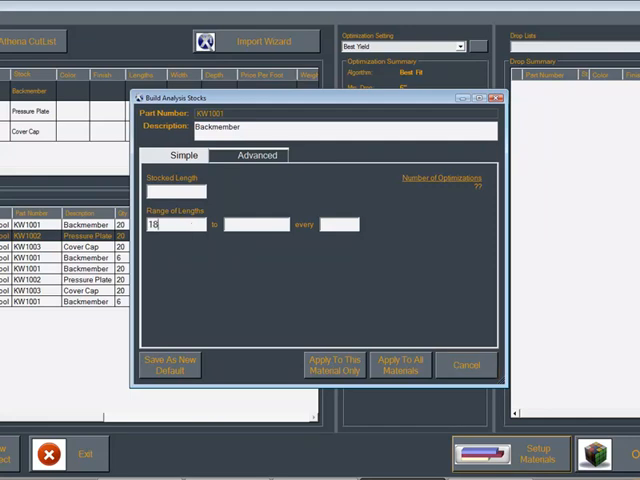
{"action": "left_click", "coordinate": [253, 155]}
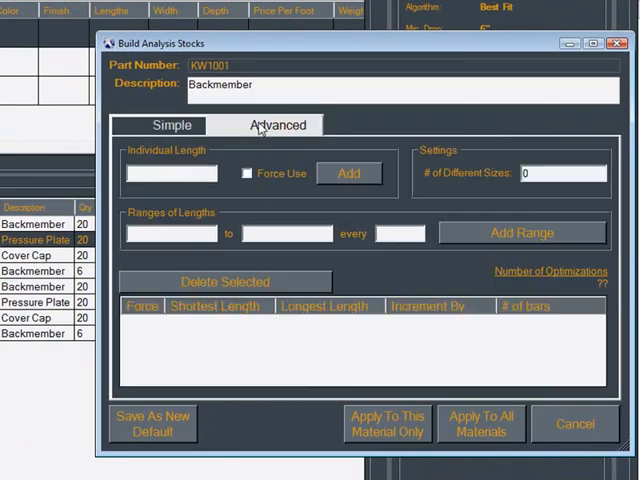
{"action": "type", "text": "184"}
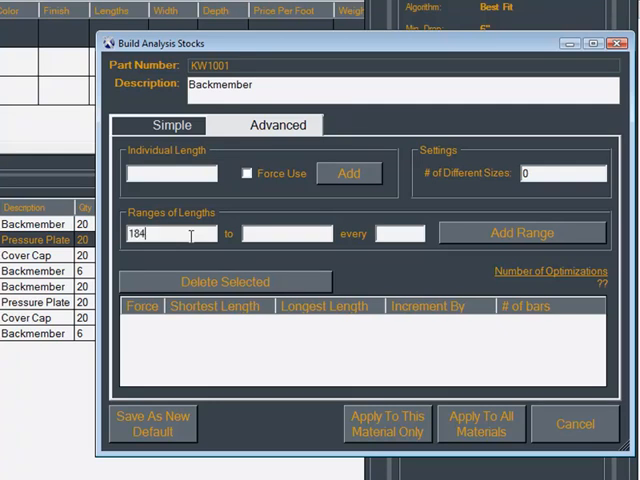
{"action": "type", "text": "18'"}
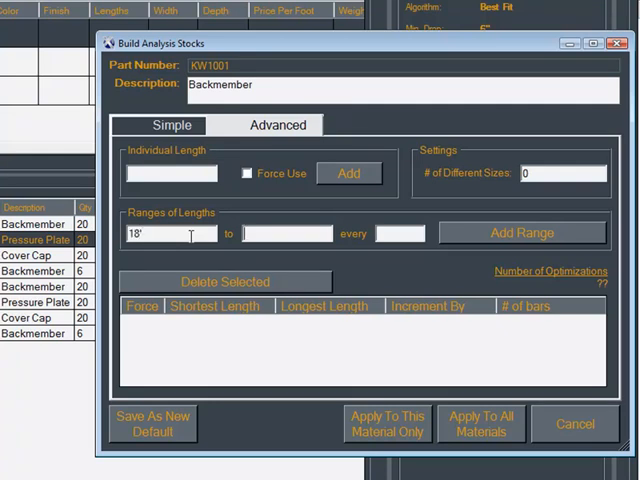
{"action": "type", "text": "30'"}
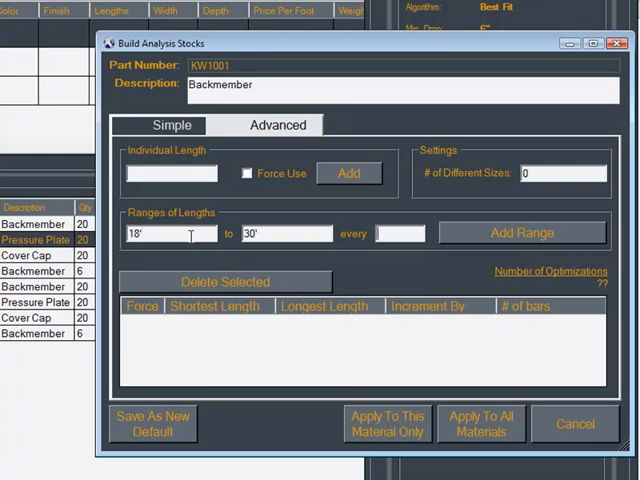
{"action": "type", "text": "12'"}
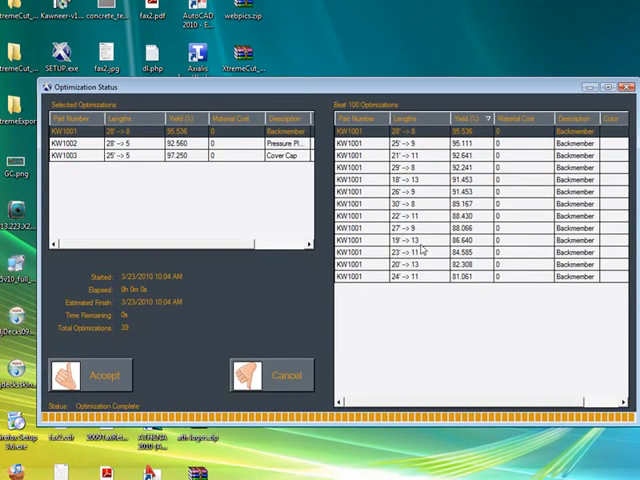
{"action": "mouse_move", "coordinate": [463, 285]}
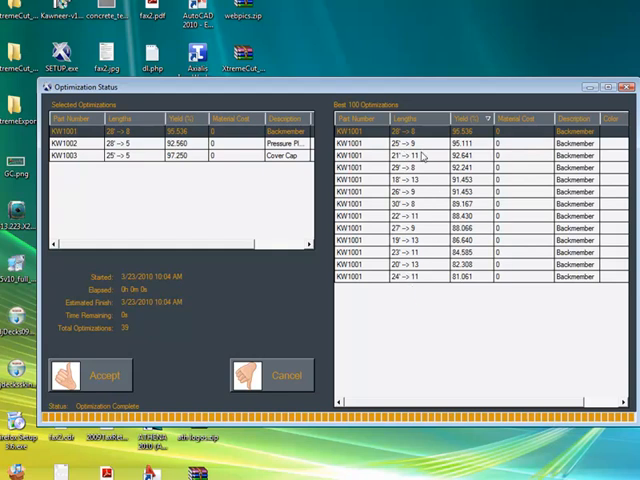
{"action": "mouse_move", "coordinate": [62, 188]}
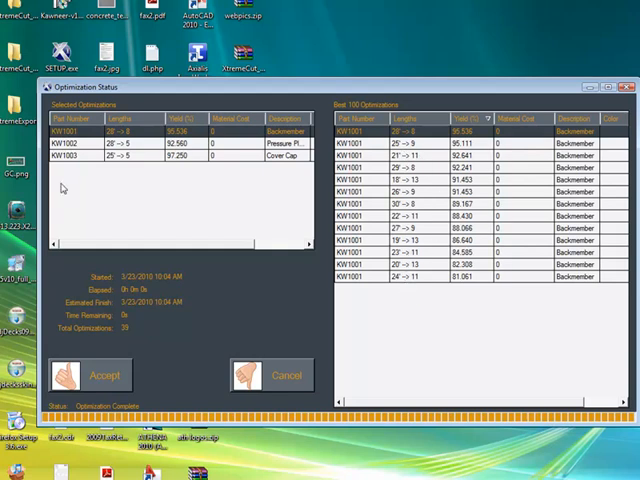
Step: Choose the 24' optimizations, confirm KW1002's selection, and accept all chosen results
{"action": "left_click", "coordinate": [470, 277]}
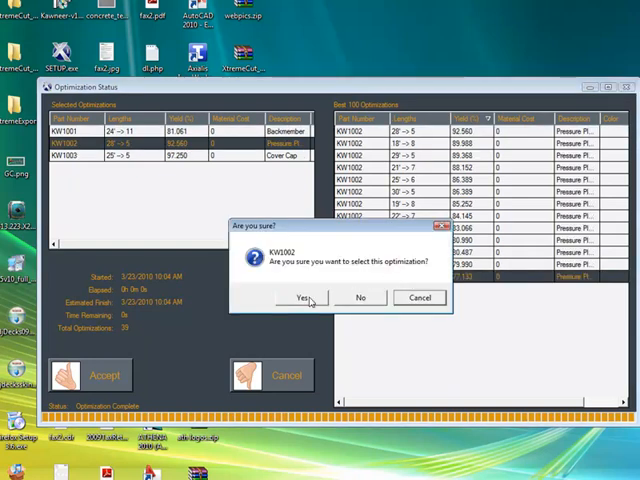
{"action": "left_click", "coordinate": [297, 297]}
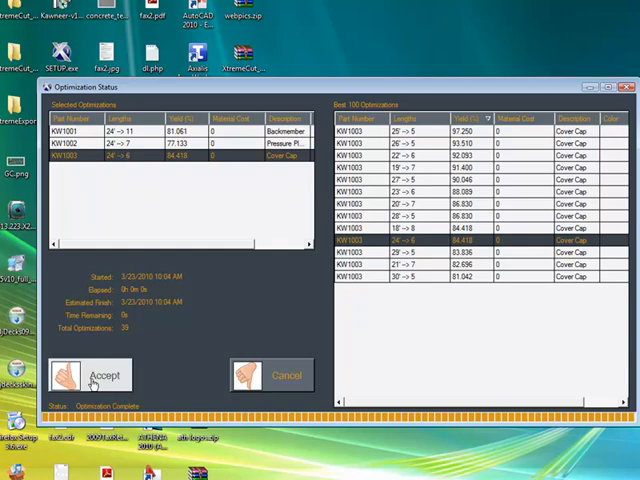
{"action": "left_click", "coordinate": [90, 374]}
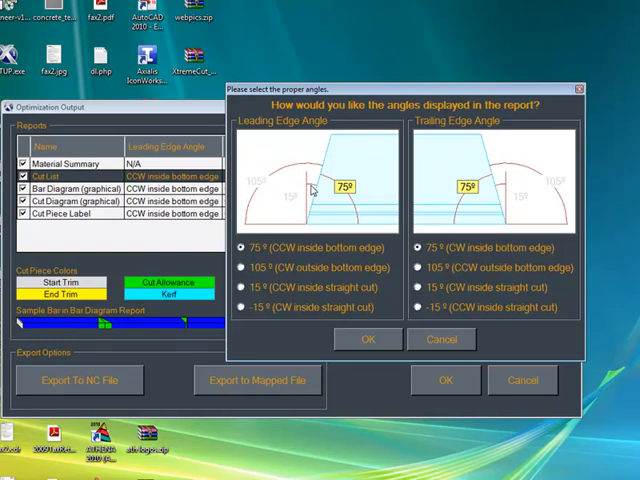
Step: Try the -15° leading edge display option, then cancel the angle prompt unchanged
{"action": "left_click", "coordinate": [241, 307]}
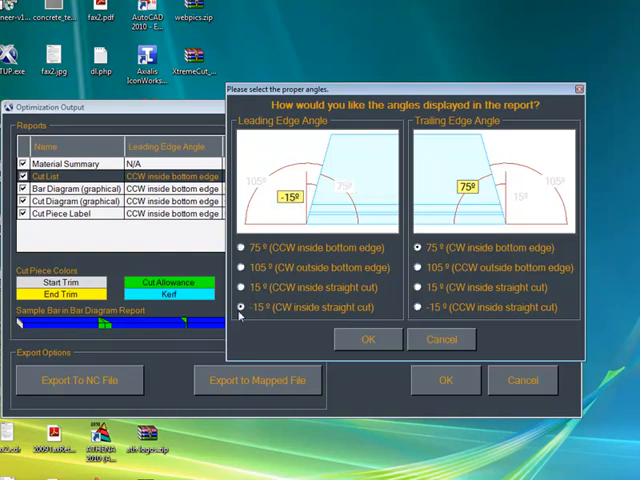
{"action": "left_click", "coordinate": [242, 288]}
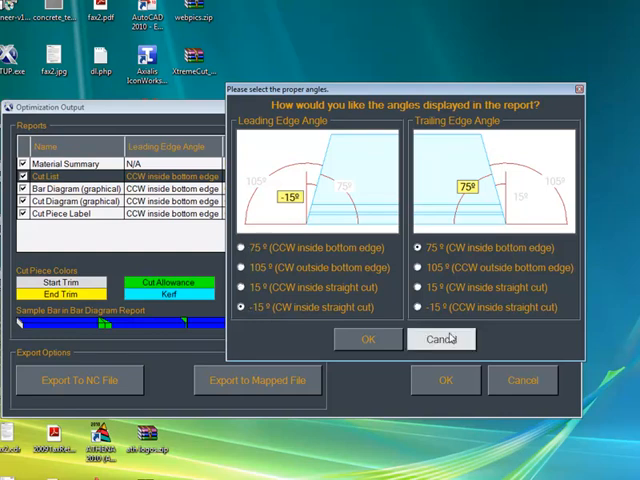
{"action": "left_click", "coordinate": [367, 339]}
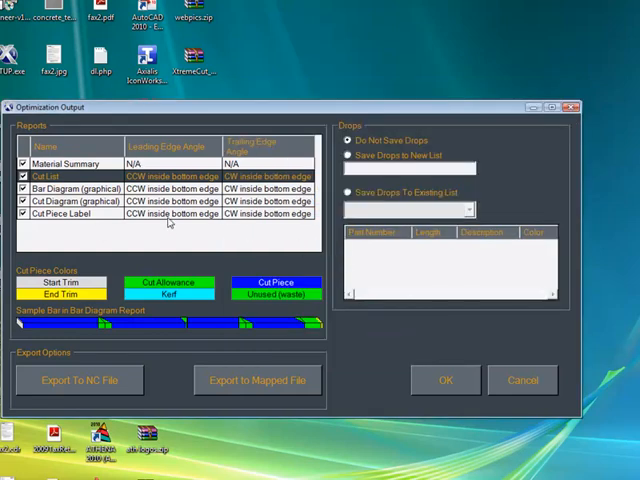
{"action": "mouse_move", "coordinate": [70, 288]}
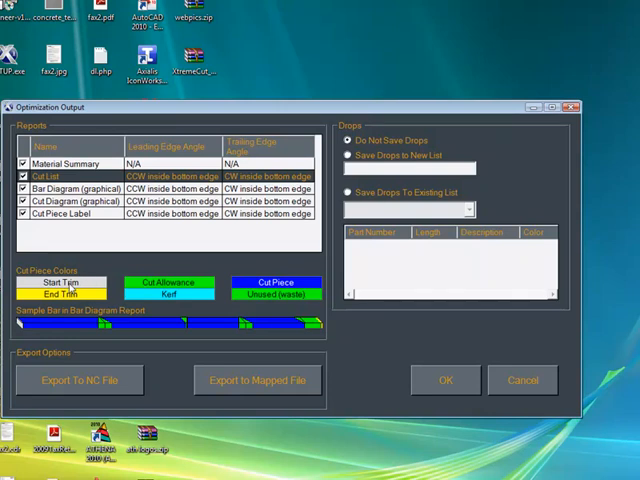
{"action": "mouse_move", "coordinate": [277, 306]}
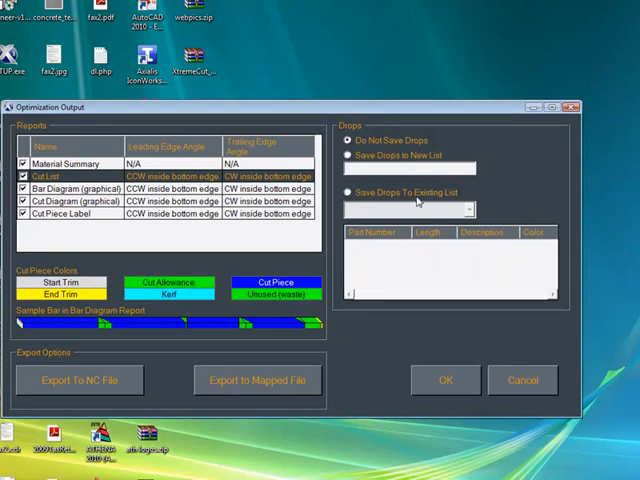
Step: Check all five reports, save drops to the existing list, and confirm the output
{"action": "left_click", "coordinate": [347, 192]}
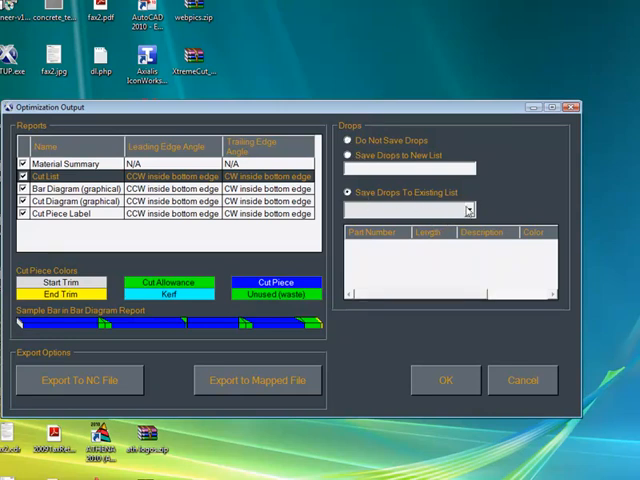
{"action": "left_click", "coordinate": [465, 209]}
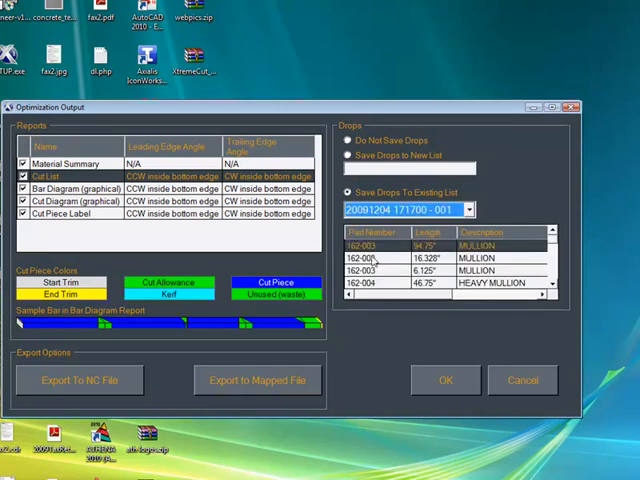
{"action": "left_click", "coordinate": [347, 140]}
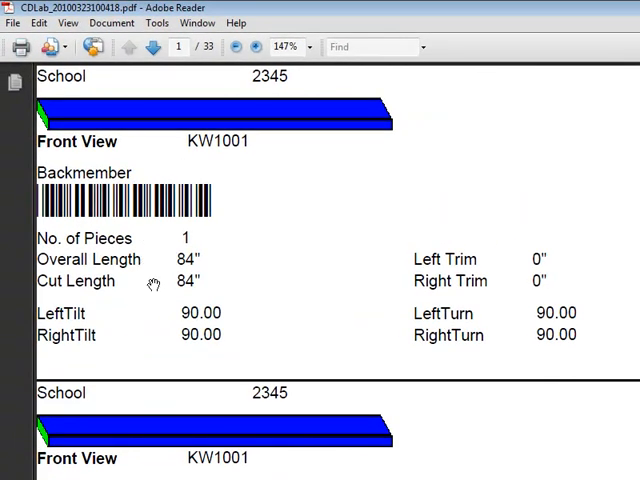
Step: Scroll through the School project's Backmember cut labels with barcodes, lengths and angles
{"action": "scroll", "scroll_direction": "down", "scroll_amount": 3}
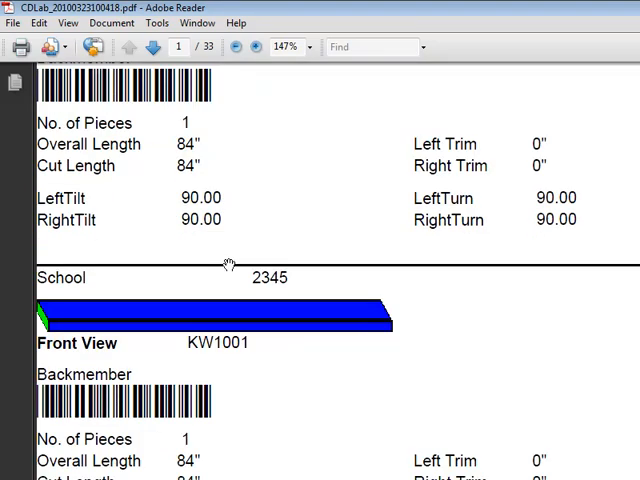
{"action": "scroll", "scroll_direction": "down", "scroll_amount": 3}
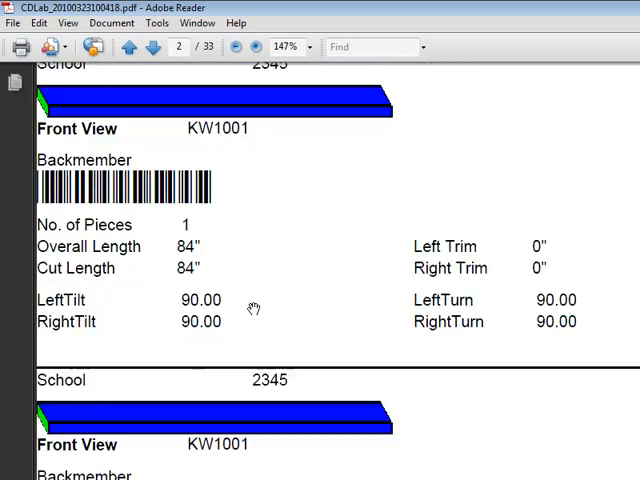
{"action": "scroll", "scroll_direction": "down", "scroll_amount": 3}
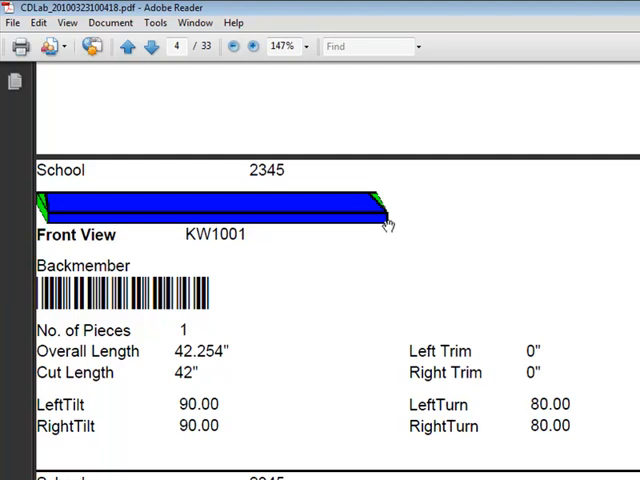
{"action": "mouse_move", "coordinate": [328, 237]}
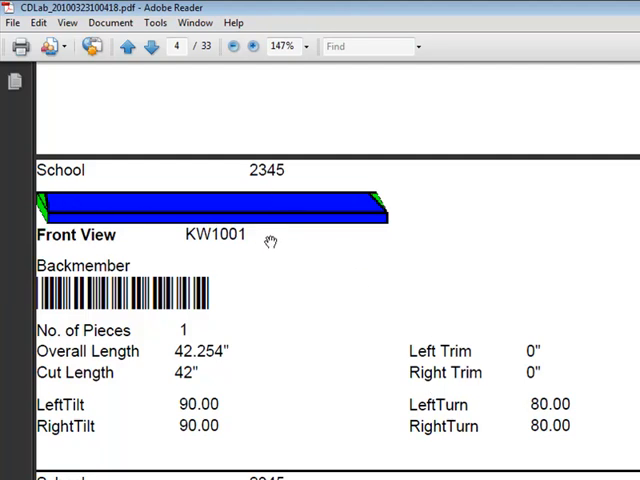
{"action": "mouse_move", "coordinate": [358, 255]}
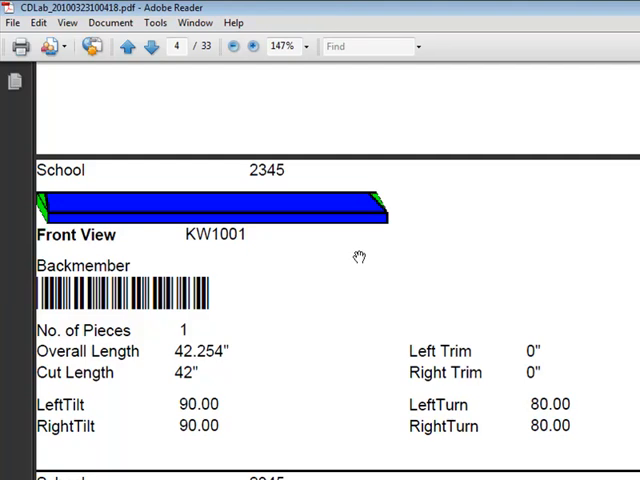
{"action": "mouse_move", "coordinate": [181, 257]}
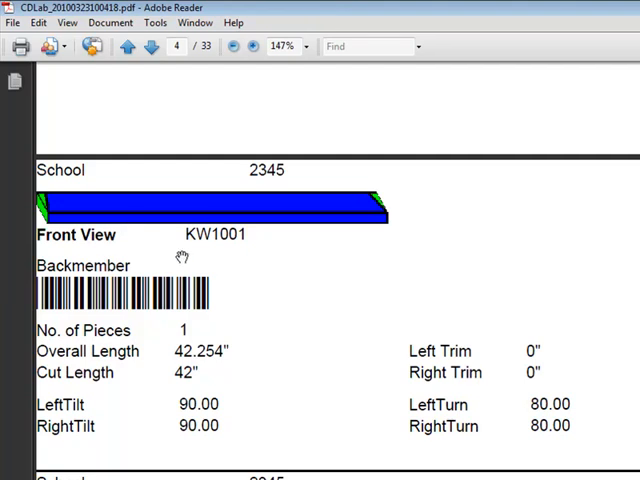
{"action": "mouse_move", "coordinate": [535, 373]}
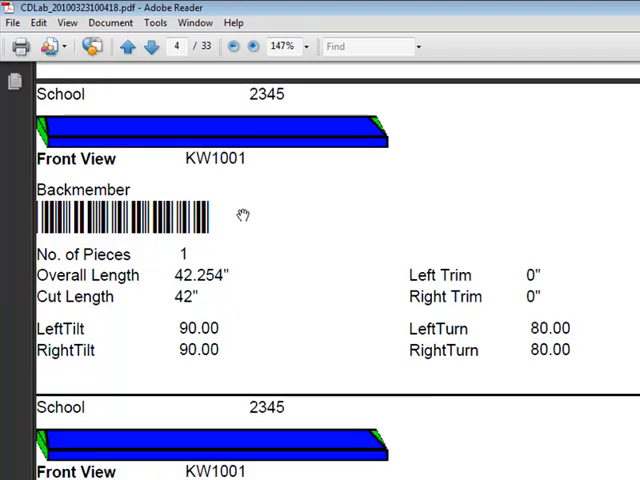
{"action": "scroll", "scroll_direction": "down", "scroll_amount": 3}
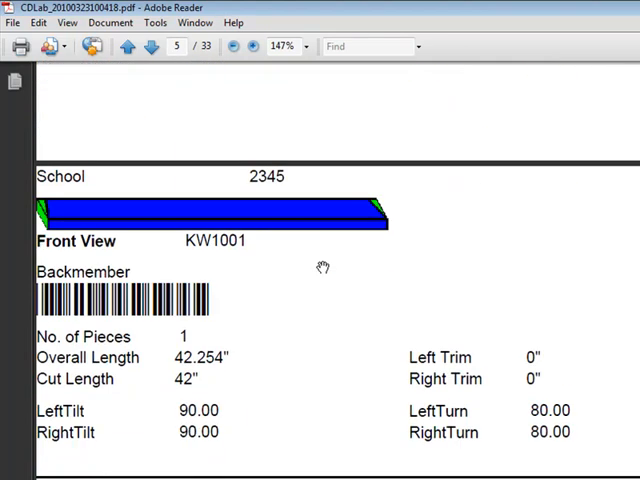
{"action": "scroll", "scroll_direction": "down", "scroll_amount": 3}
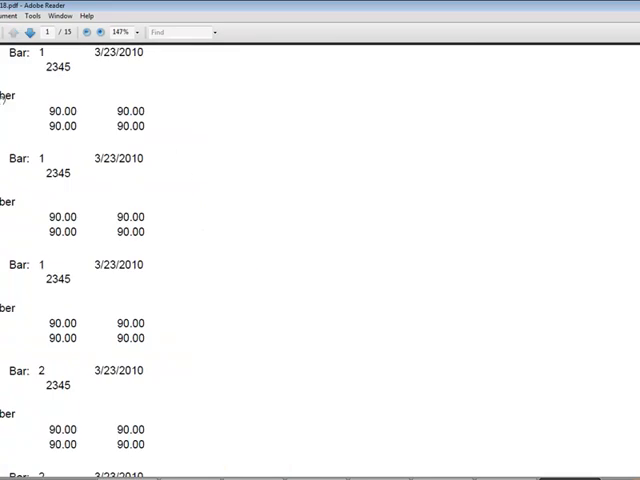
Step: Scroll through the 24-foot bar layouts for Backmember, Pressure Plate and Cover Cap
{"action": "scroll", "scroll_direction": "down", "scroll_amount": 3}
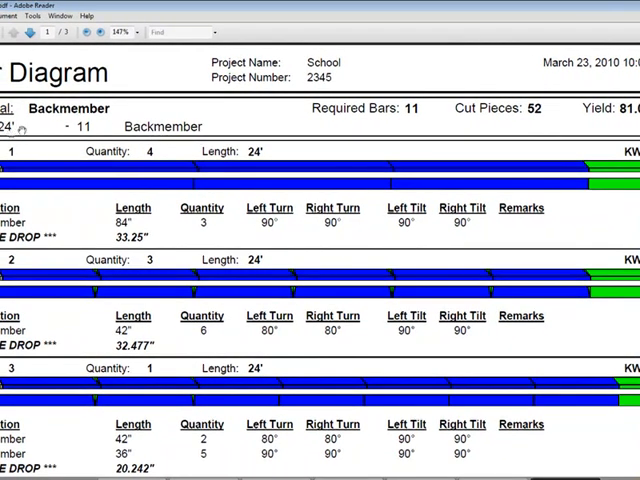
{"action": "mouse_move", "coordinate": [415, 108]}
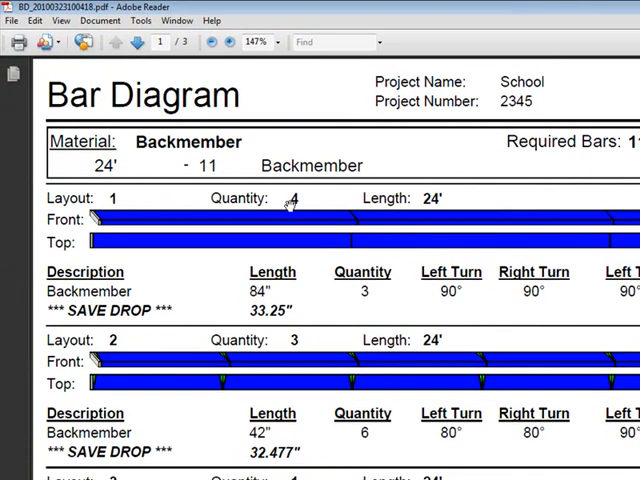
{"action": "mouse_move", "coordinate": [235, 270]}
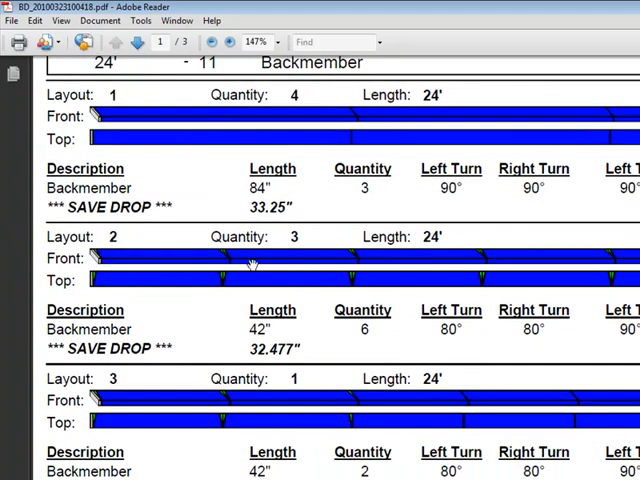
{"action": "scroll", "scroll_direction": "down", "scroll_amount": 3}
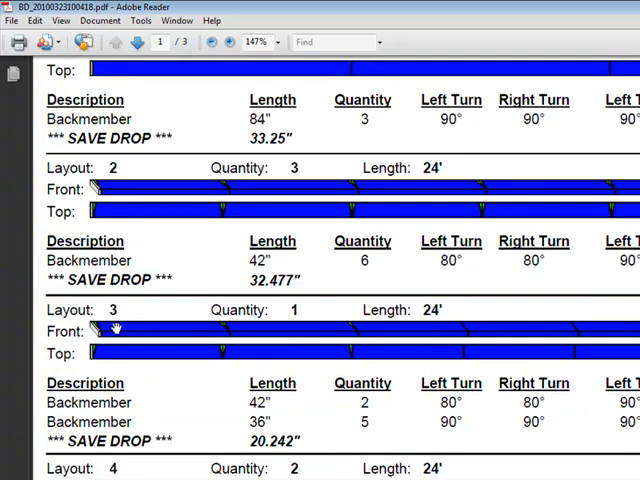
{"action": "scroll", "scroll_direction": "down", "scroll_amount": 3}
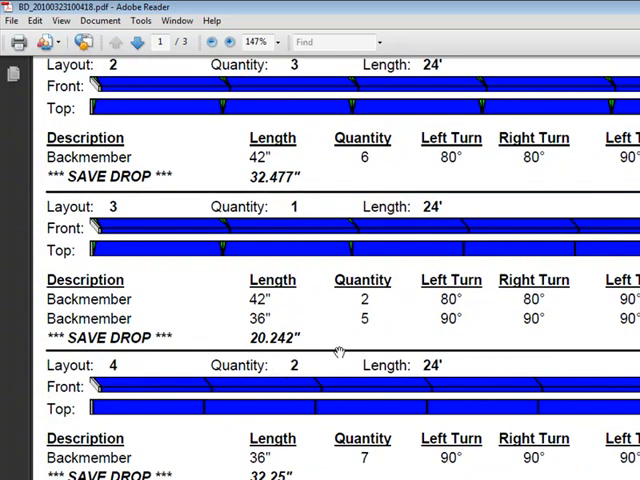
{"action": "scroll", "scroll_direction": "down", "scroll_amount": 3}
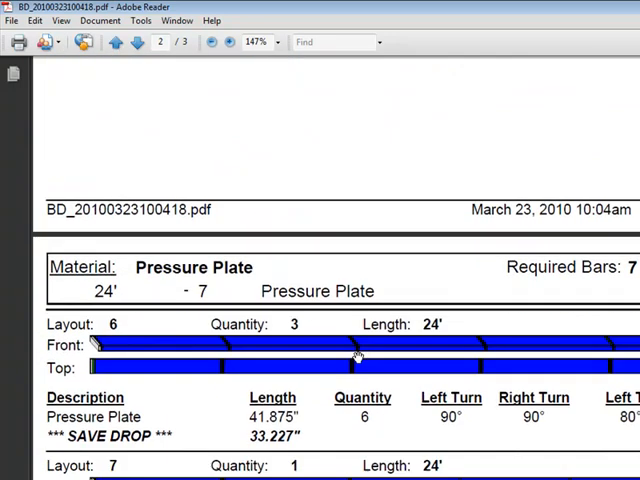
{"action": "scroll", "scroll_direction": "down", "scroll_amount": 3}
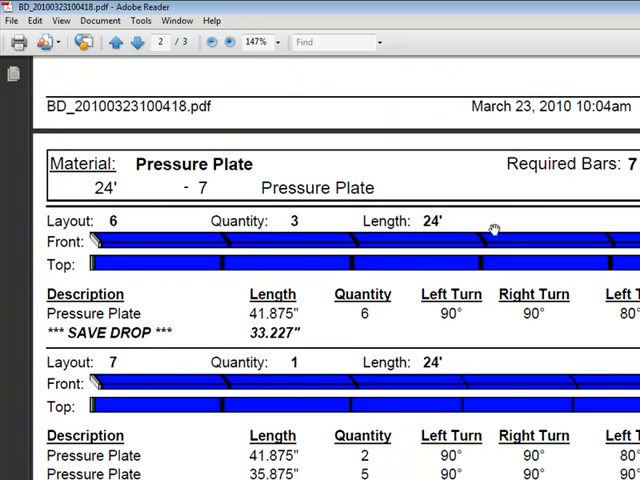
{"action": "mouse_move", "coordinate": [373, 348]}
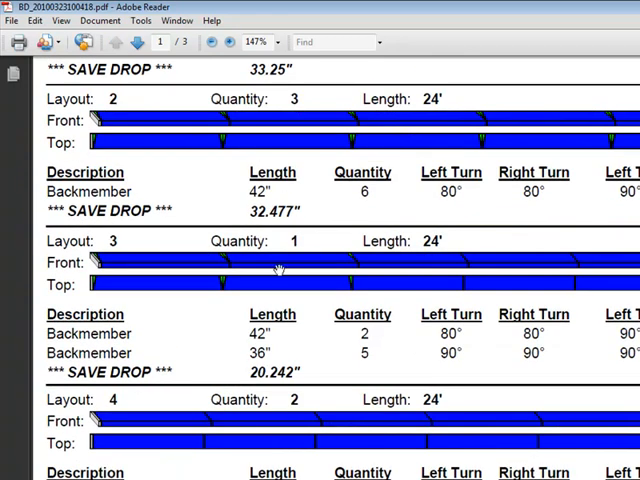
{"action": "scroll", "scroll_direction": "down", "scroll_amount": 3}
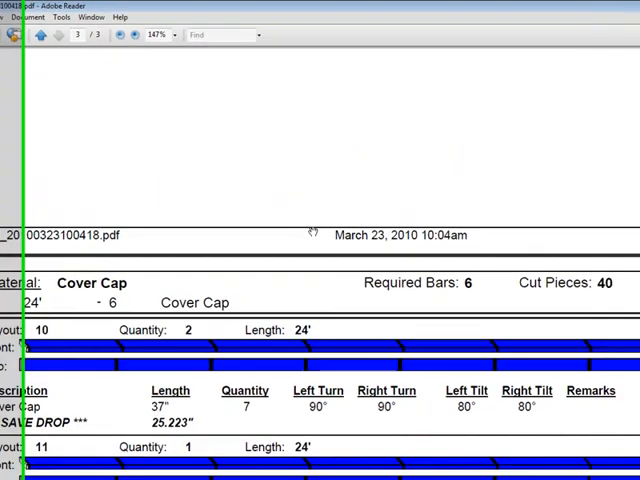
{"action": "scroll", "scroll_direction": "down", "scroll_amount": 3}
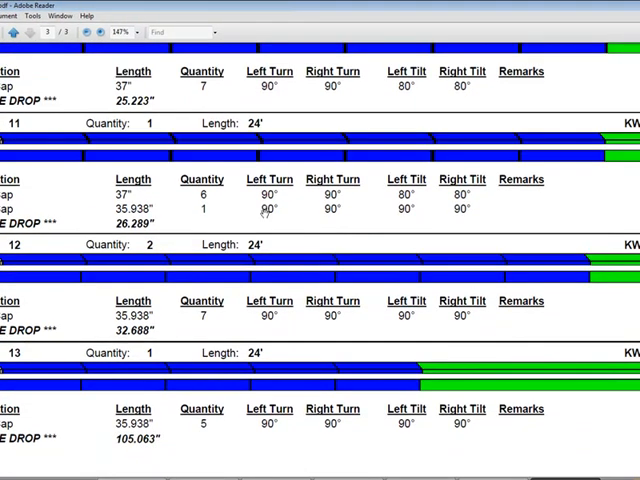
{"action": "scroll", "scroll_direction": "down", "scroll_amount": 3}
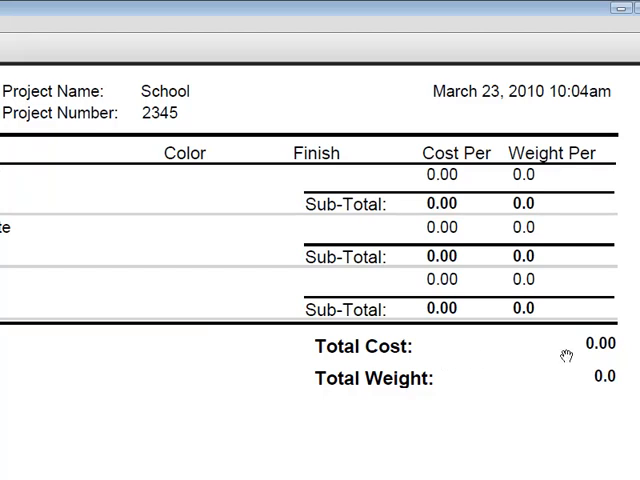
{"action": "mouse_move", "coordinate": [603, 380]}
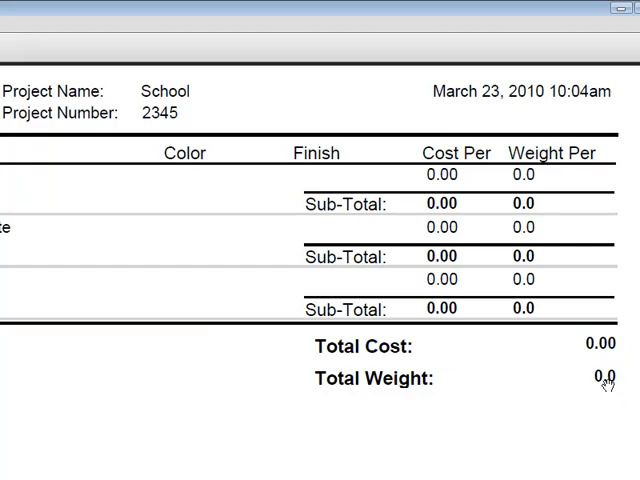